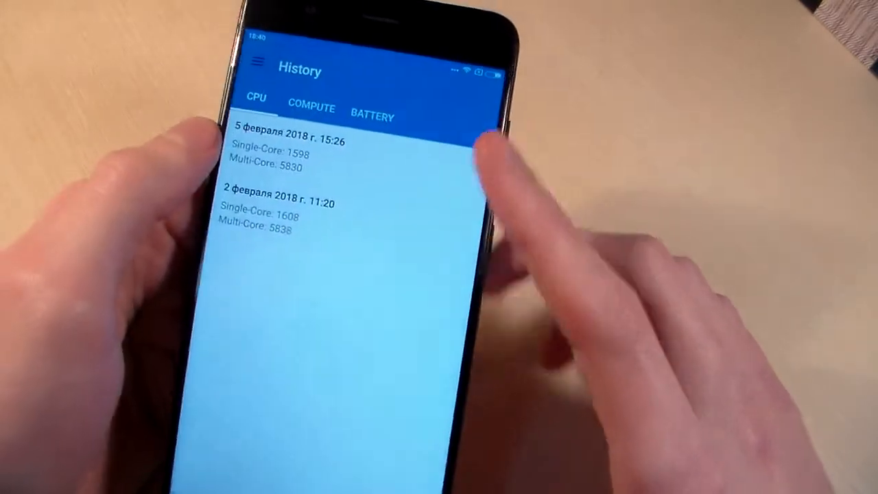
# Step: Continue offline past Social Club sign-in and reach the Display settings (resolution 100%, shadows Advanced, reflections Max)
pyautogui.click(289, 151)
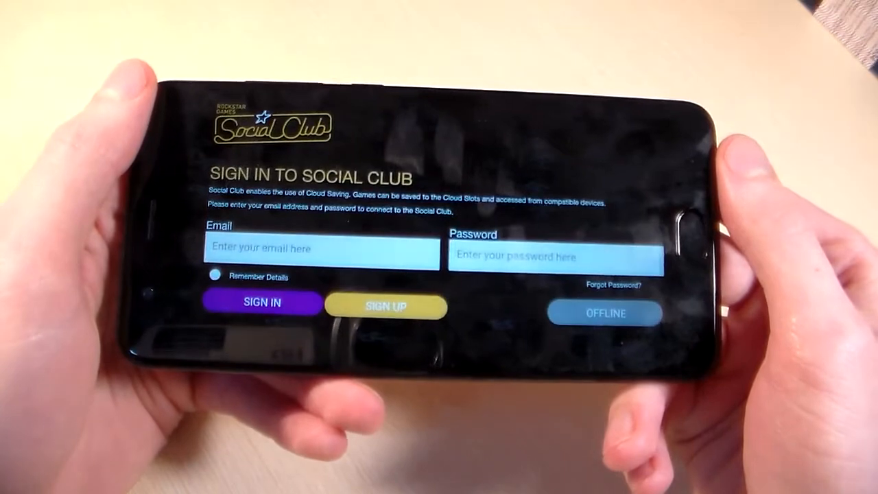
pyautogui.click(604, 313)
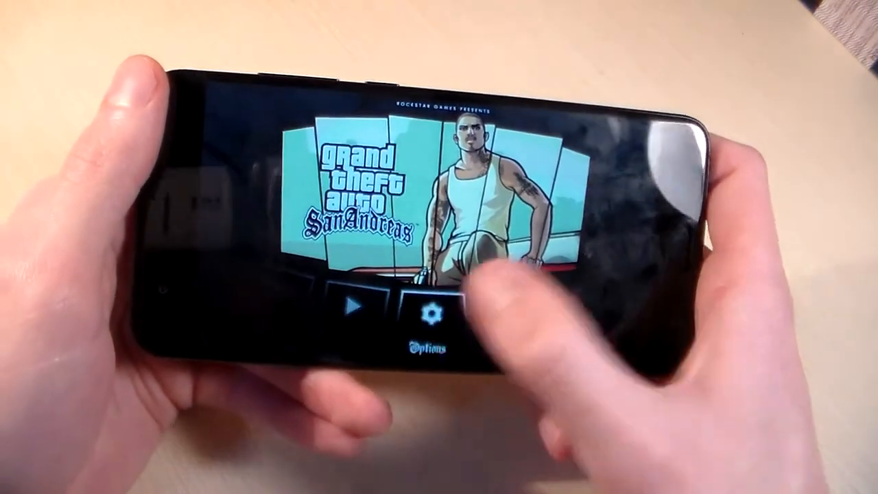
pyautogui.click(431, 313)
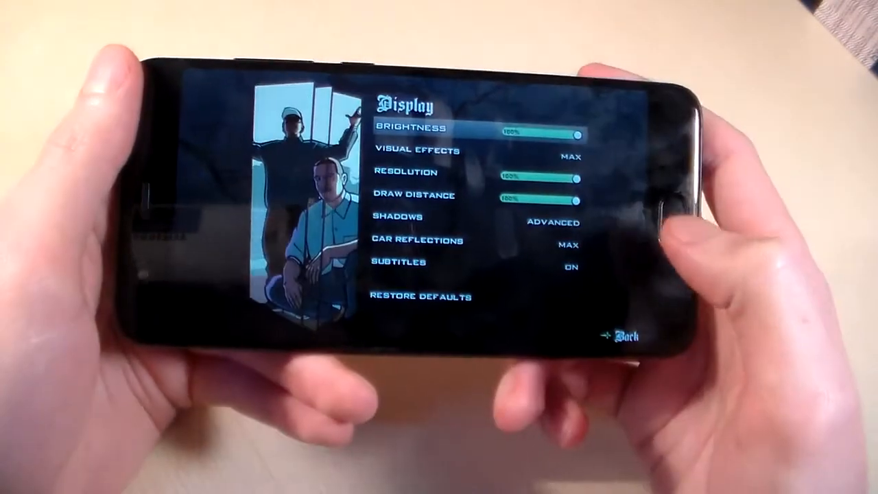